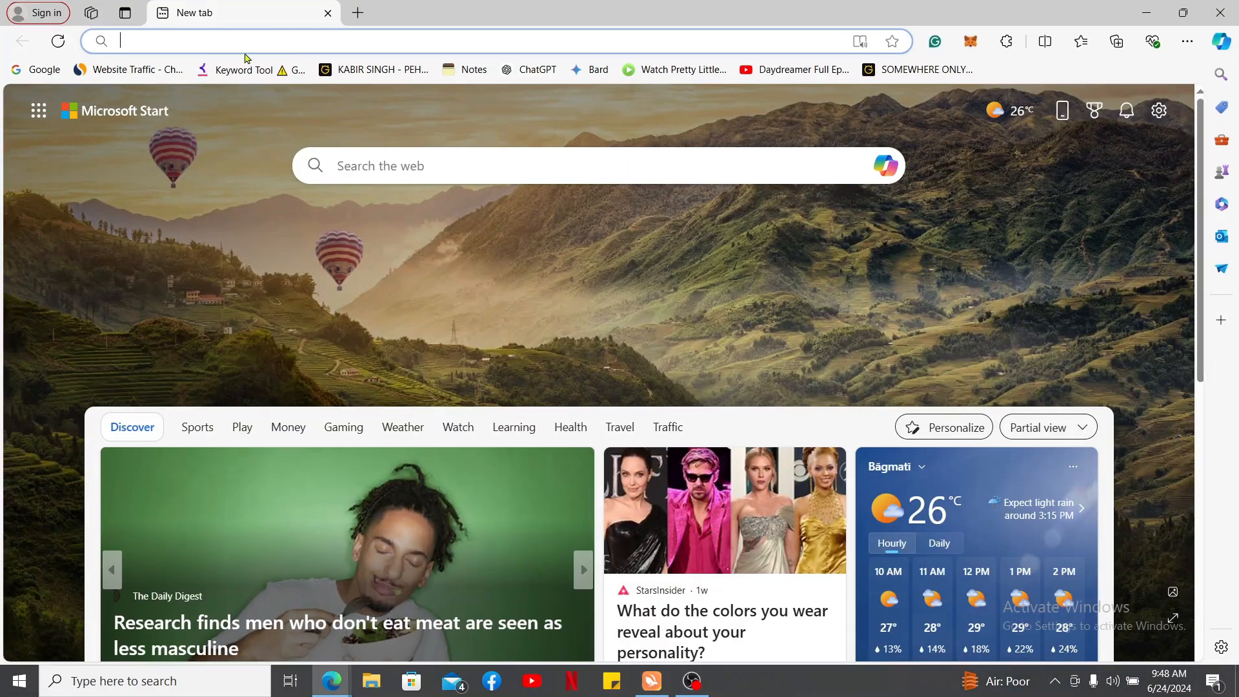
# Navigate the new Edge tab to coinbase.com to load the Coinbase home page.
pyautogui.write('coinbase.com/home')
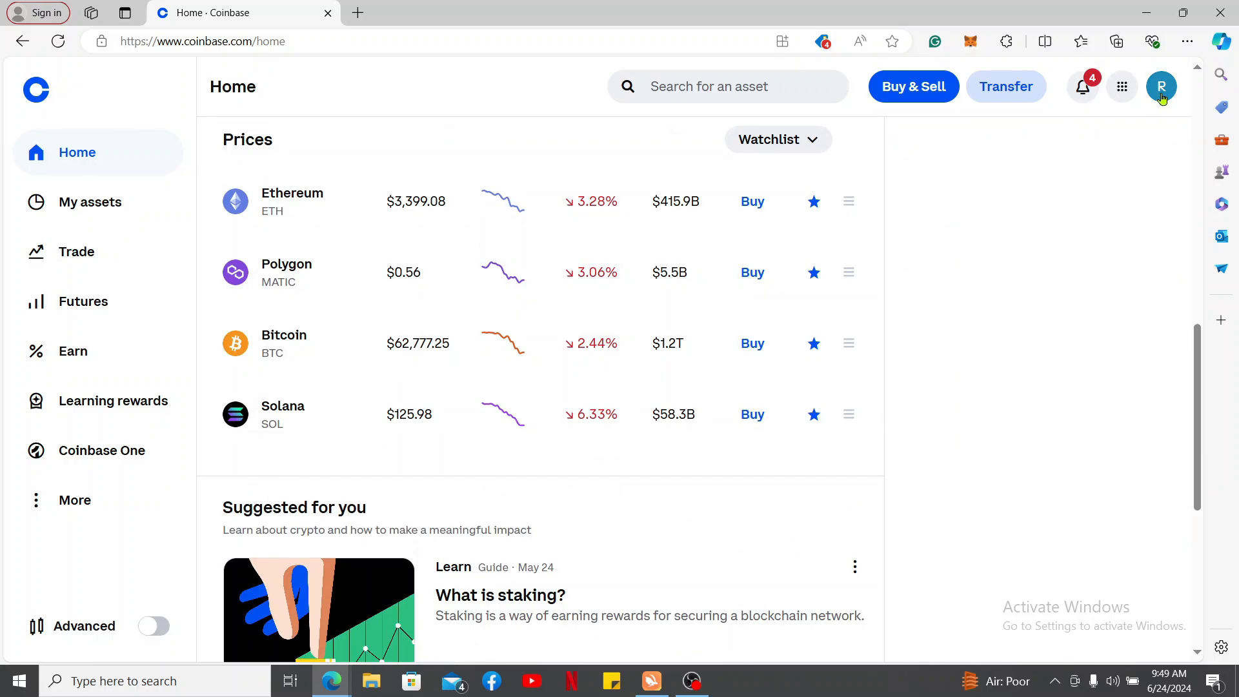
# Reach the API section of the Coinbase account settings via the profile menu.
pyautogui.click(1160, 86)
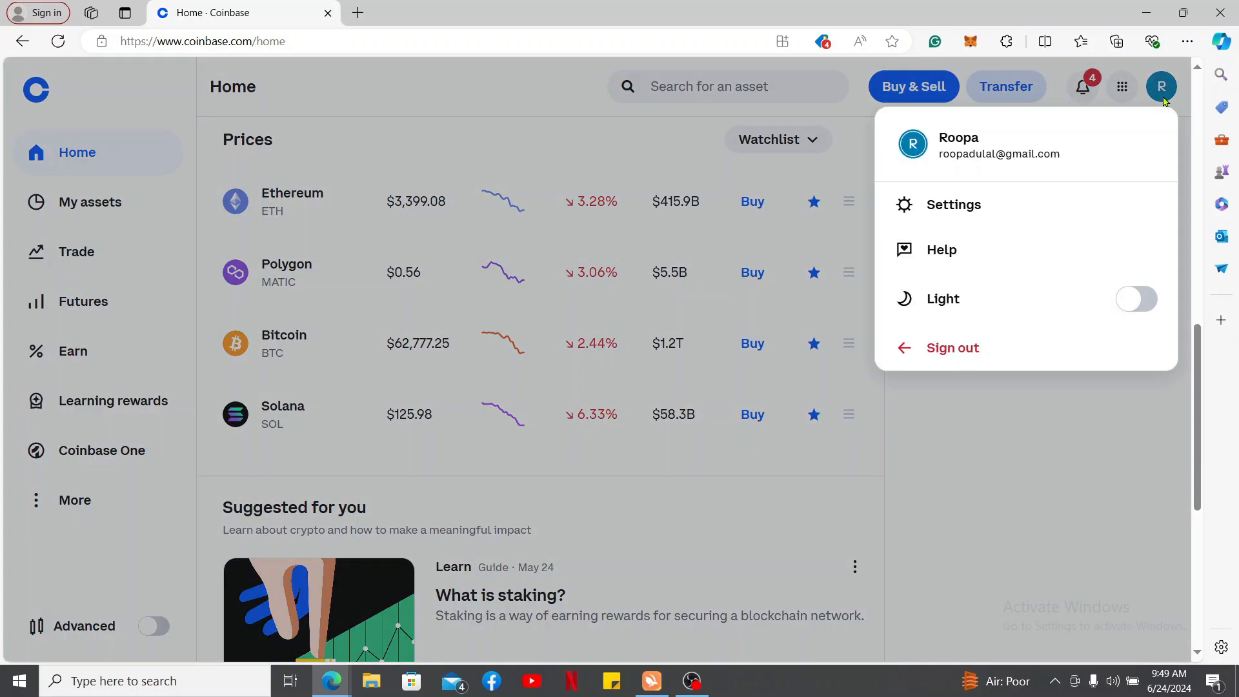
pyautogui.moveTo(1005, 210)
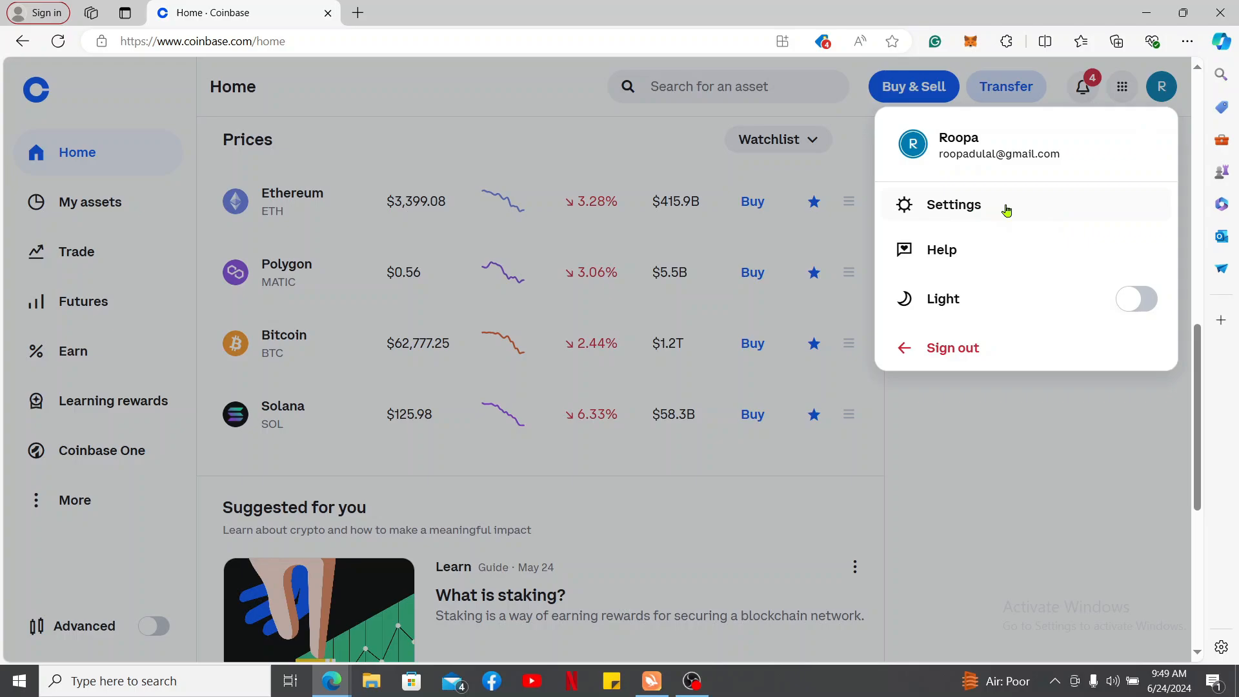
pyautogui.click(952, 206)
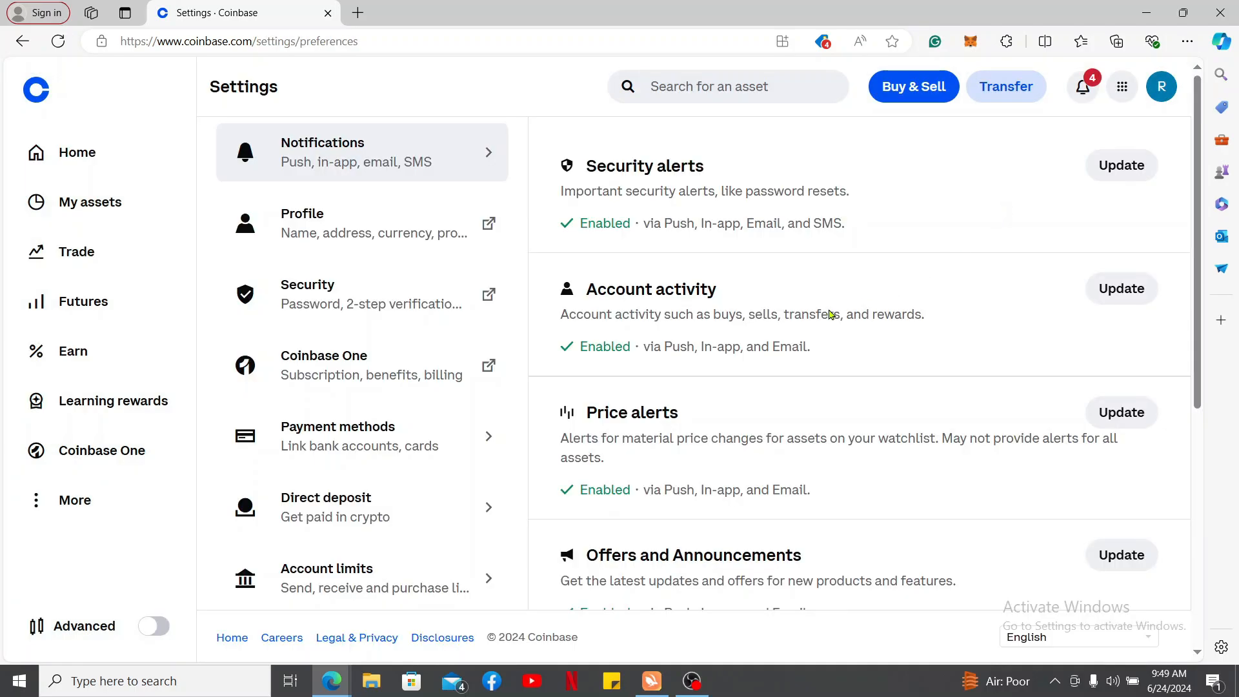
pyautogui.scroll(-3)
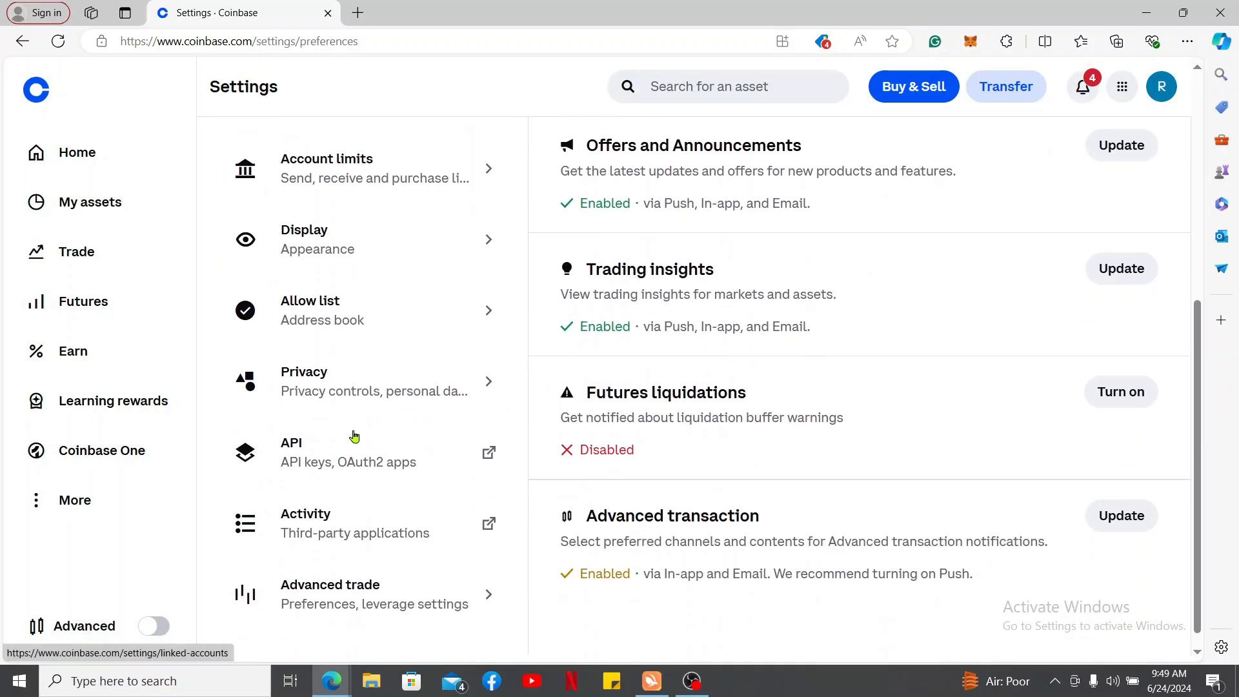
pyautogui.scroll(-3)
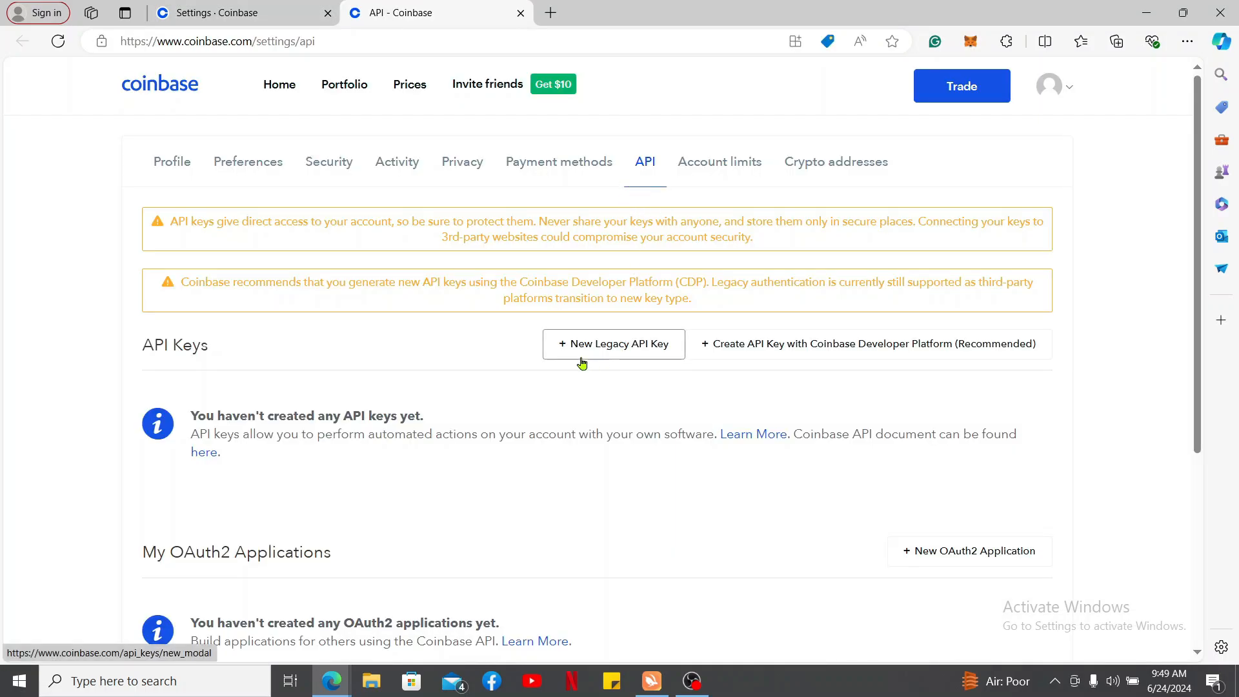
pyautogui.moveTo(629, 357)
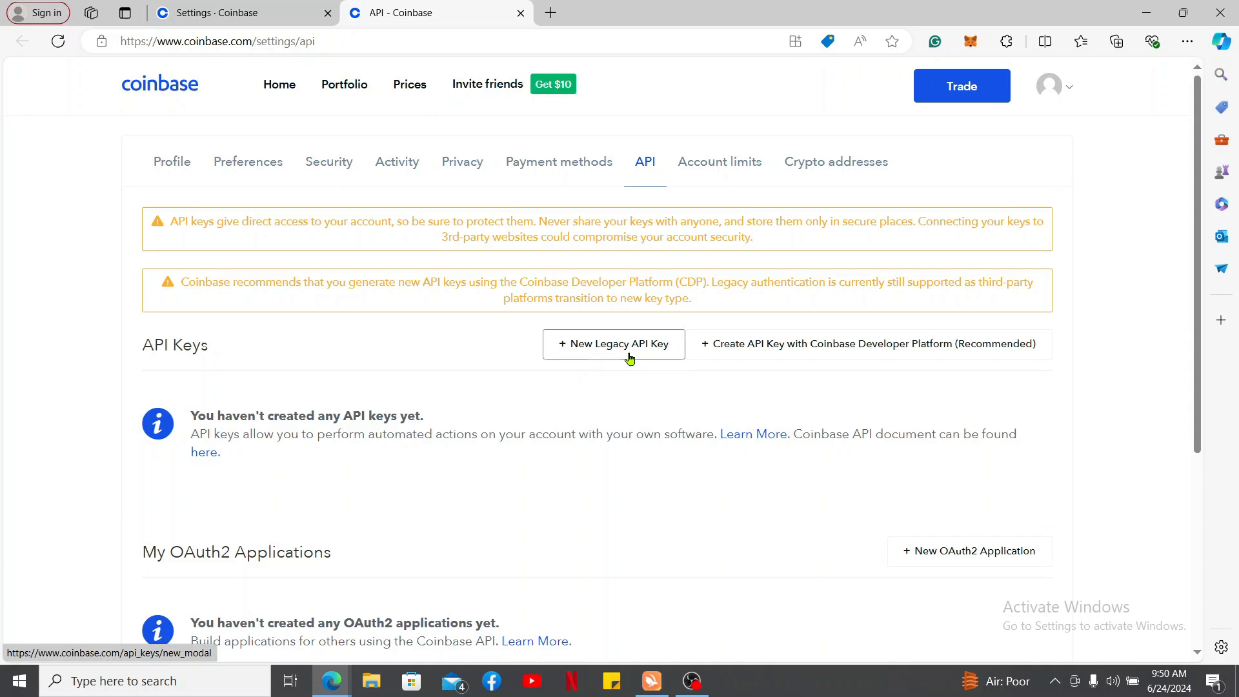
pyautogui.moveTo(764, 354)
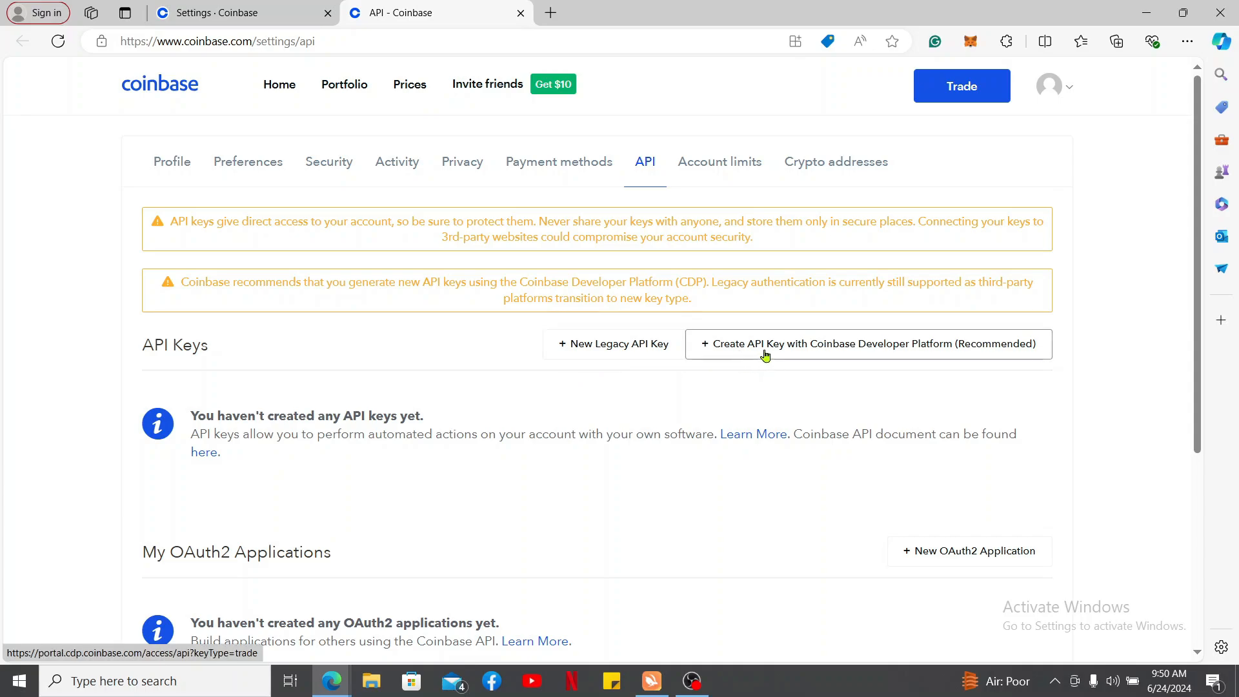
pyautogui.moveTo(913, 355)
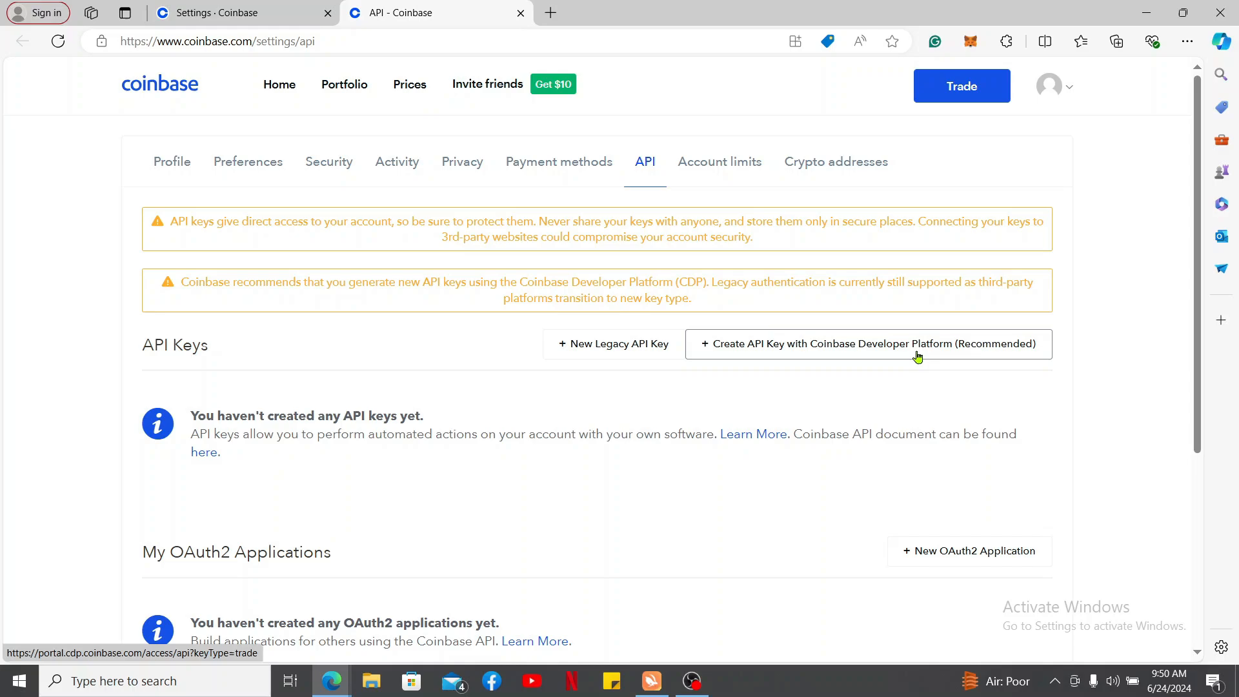
pyautogui.moveTo(773, 343)
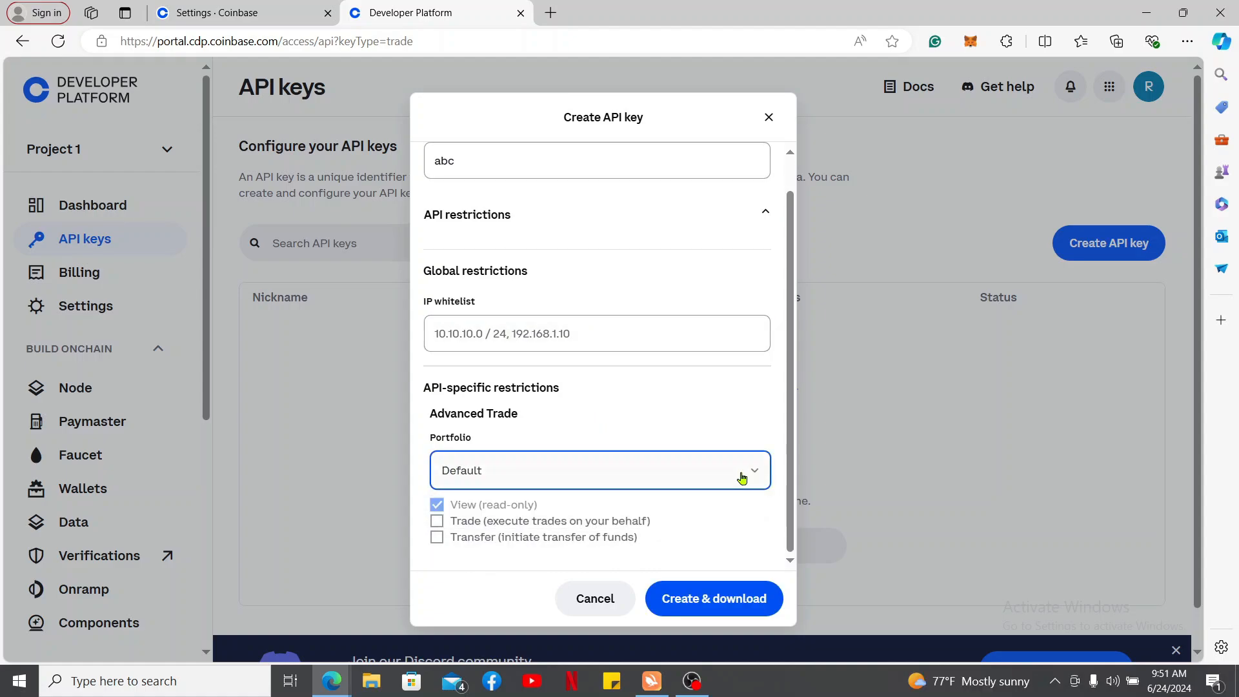
# Grant key 'abc' Transfer and Trade permissions and submit it with Create & download.
pyautogui.click(437, 537)
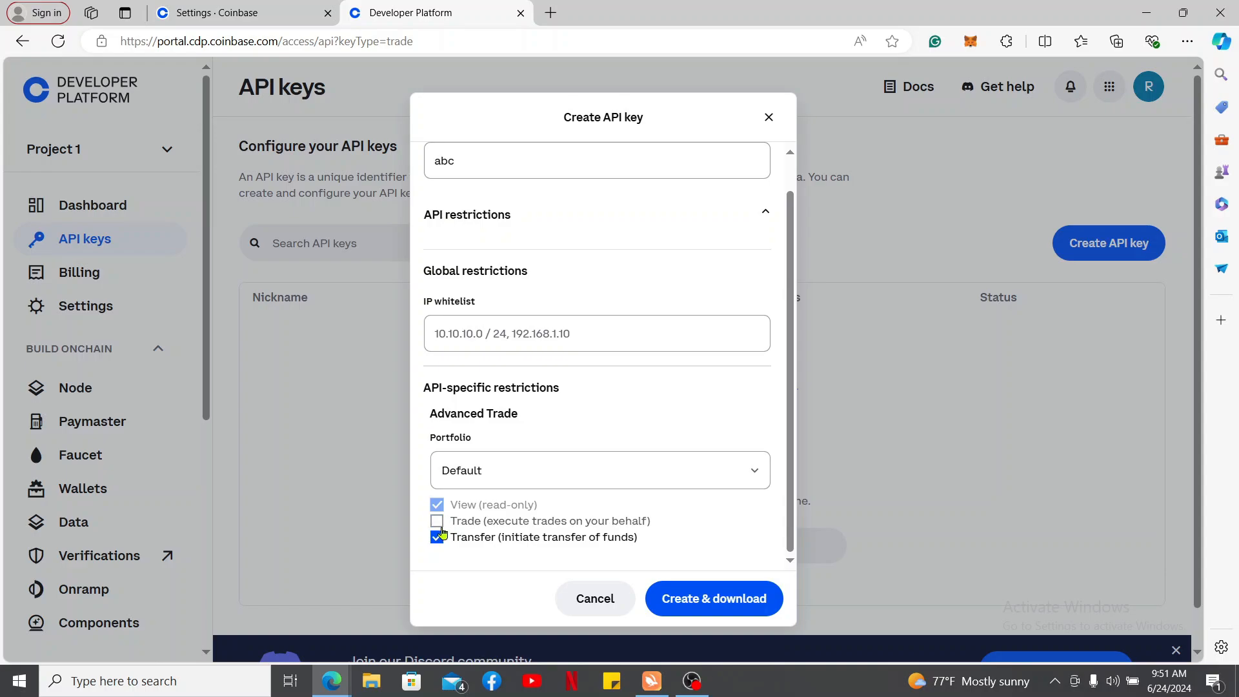
pyautogui.click(437, 520)
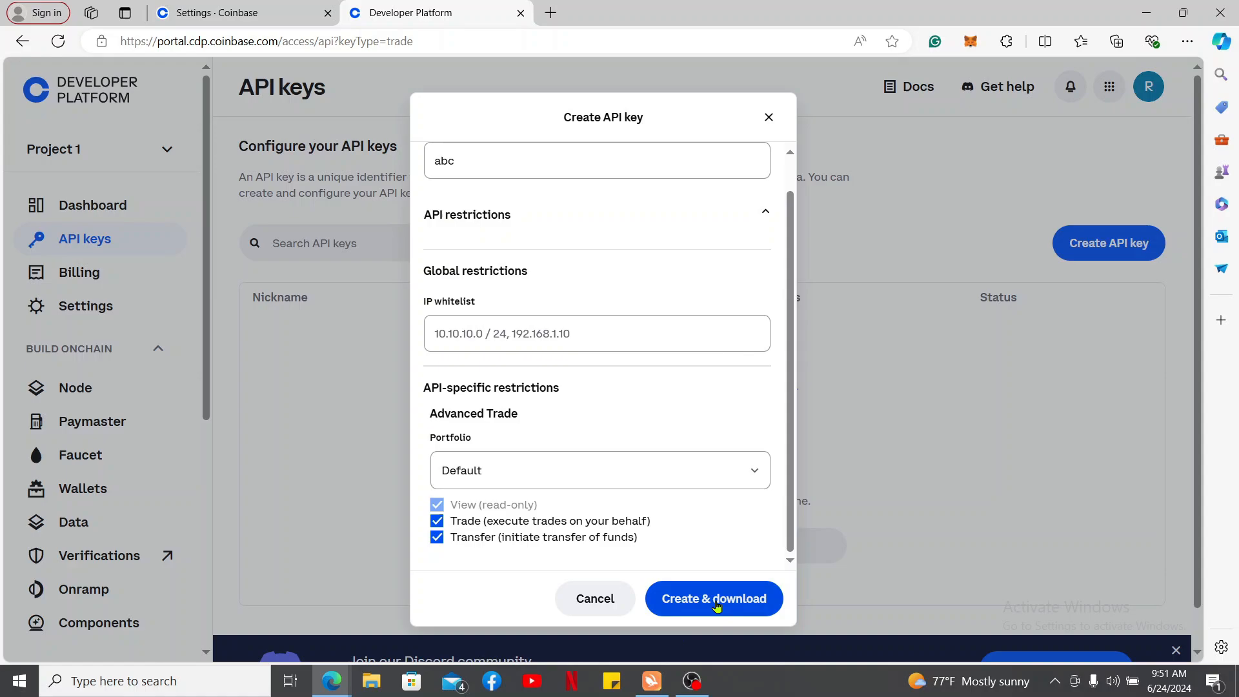
pyautogui.click(712, 597)
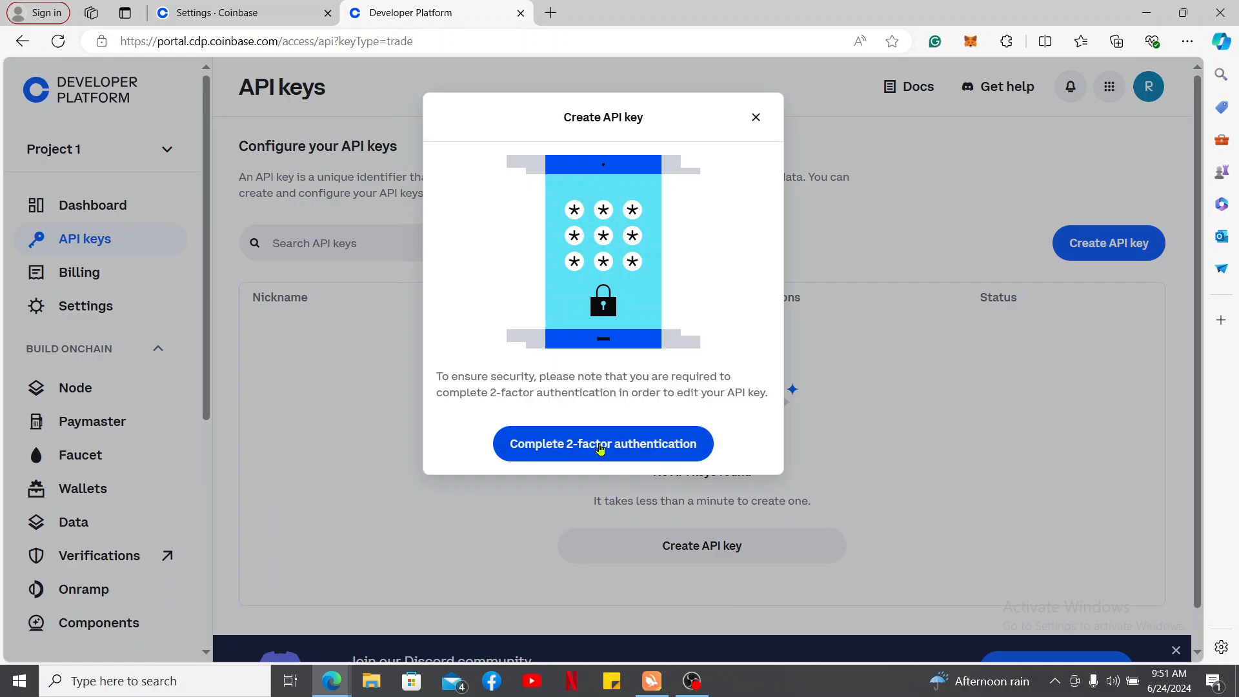
pyautogui.moveTo(611, 372)
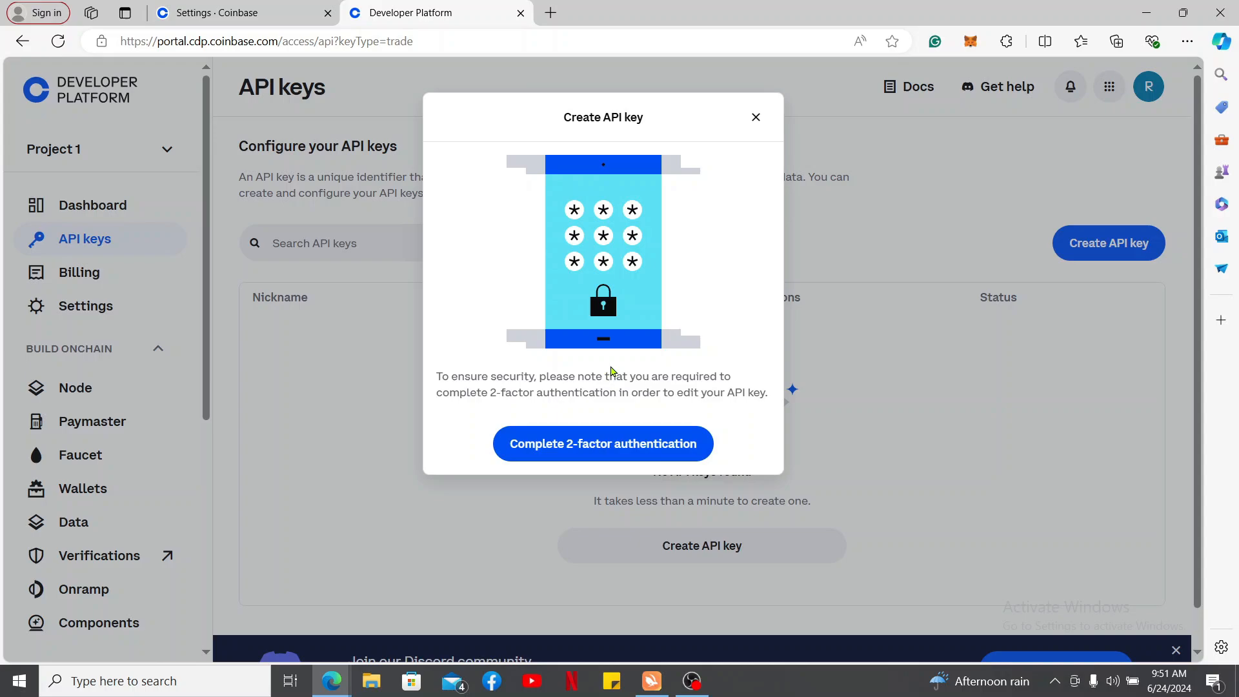
# Start two-factor authentication to verify creation of key 'abc'.
pyautogui.click(602, 443)
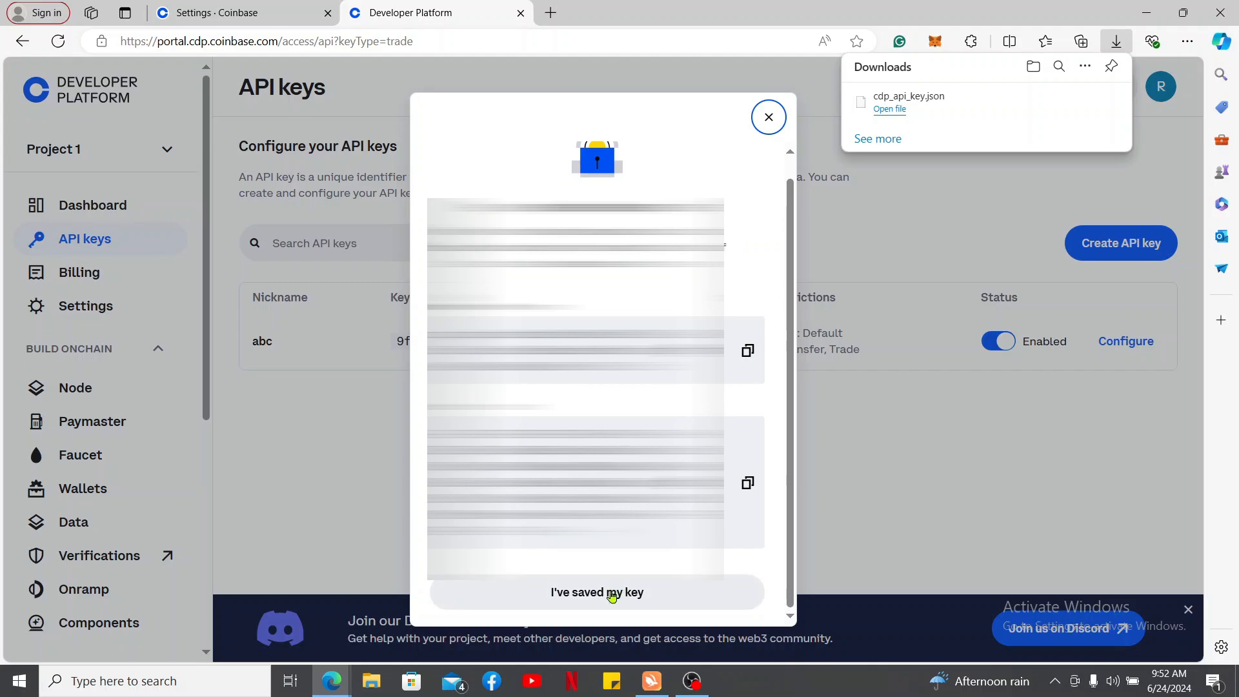
pyautogui.moveTo(747, 351)
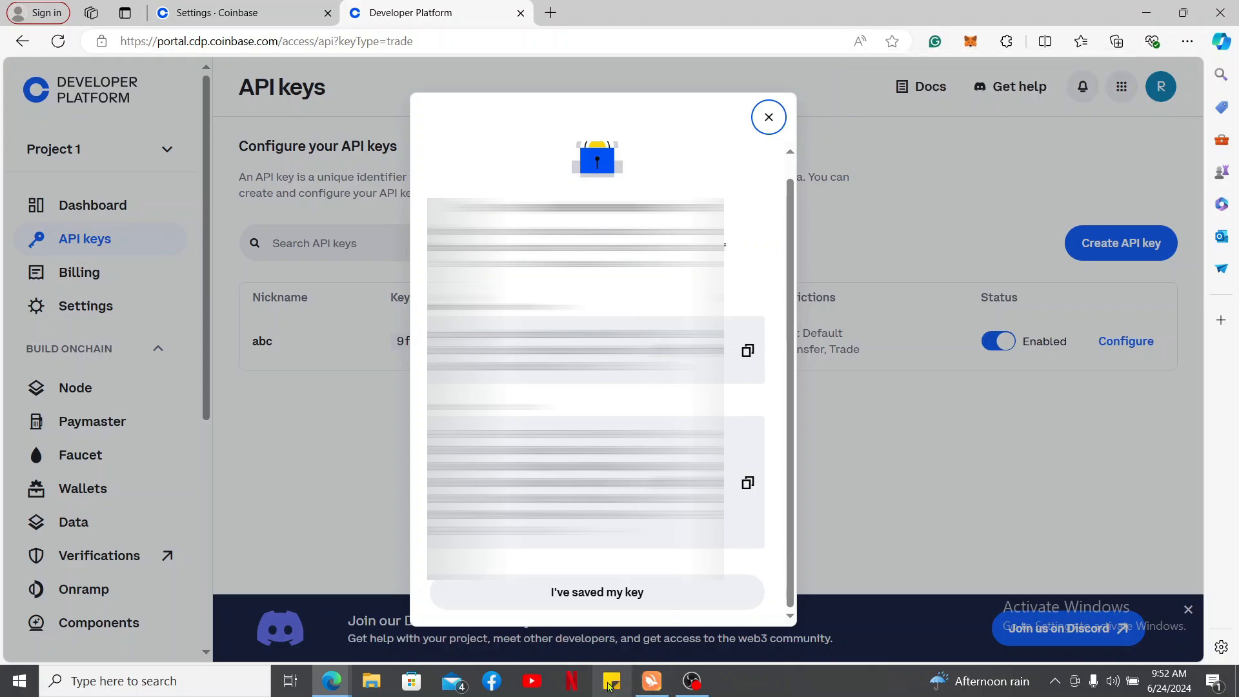
# Note the downloaded cdp_api_key.json credentials in Sticky Notes and confirm the key is saved.
pyautogui.click(611, 680)
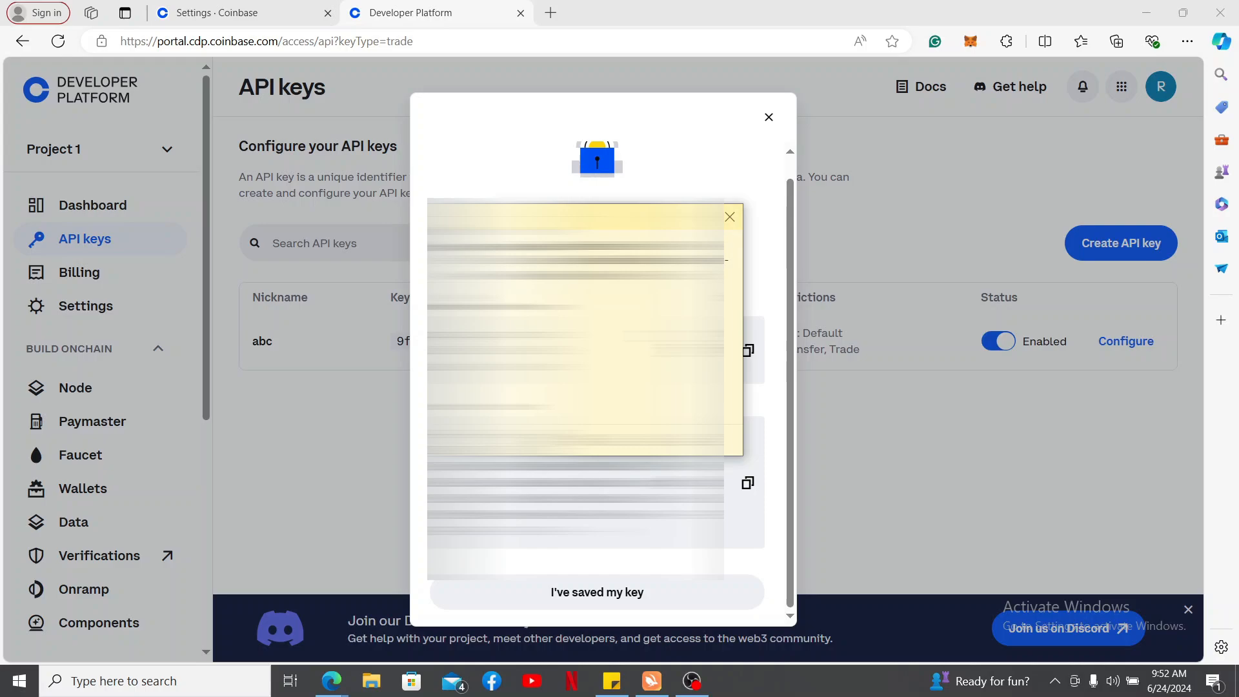
pyautogui.moveTo(731, 319)
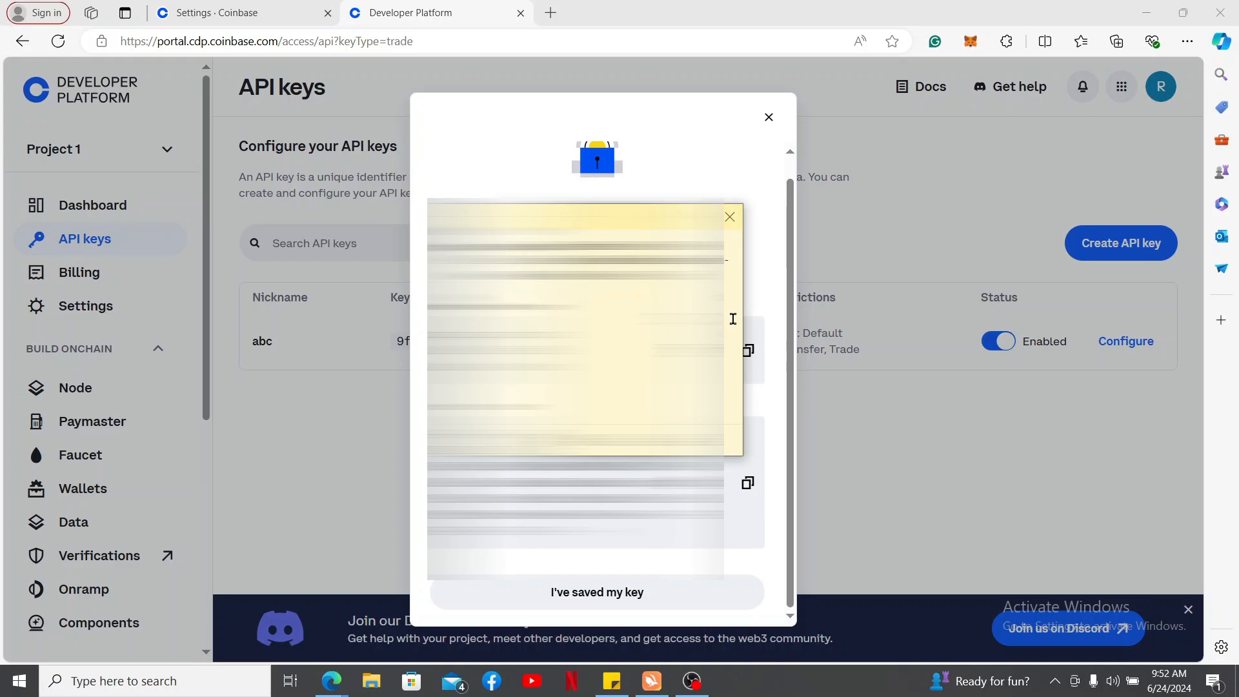
pyautogui.click(747, 482)
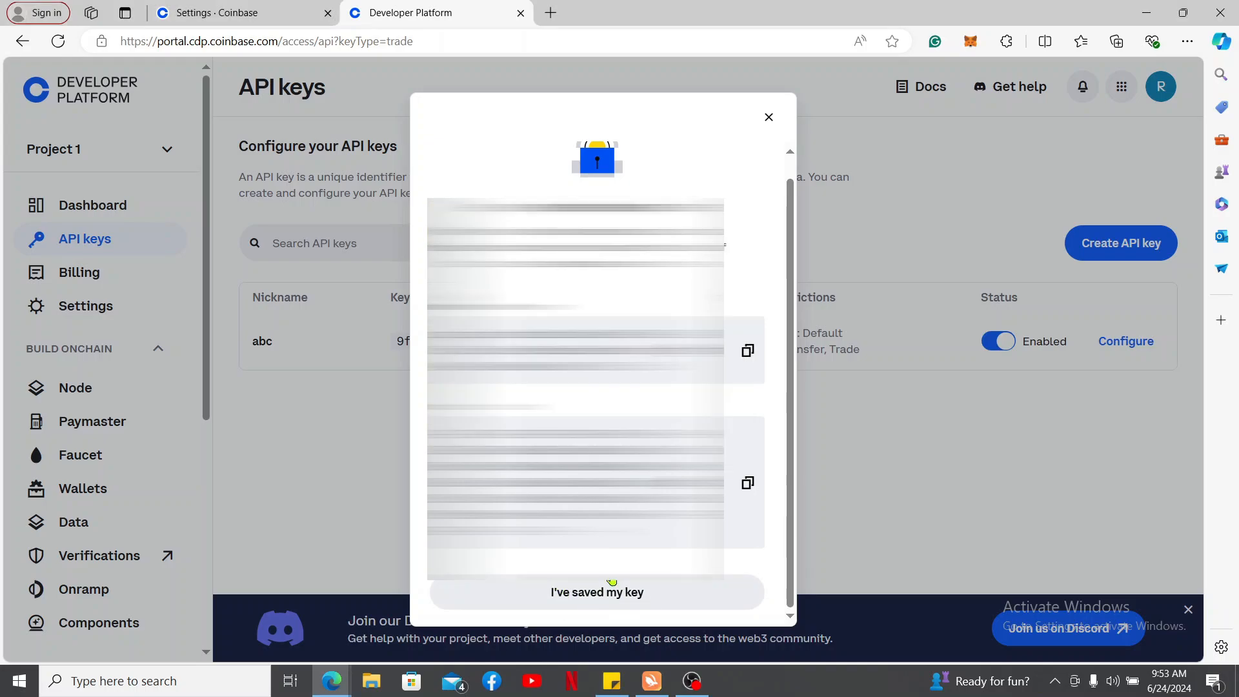
pyautogui.click(596, 591)
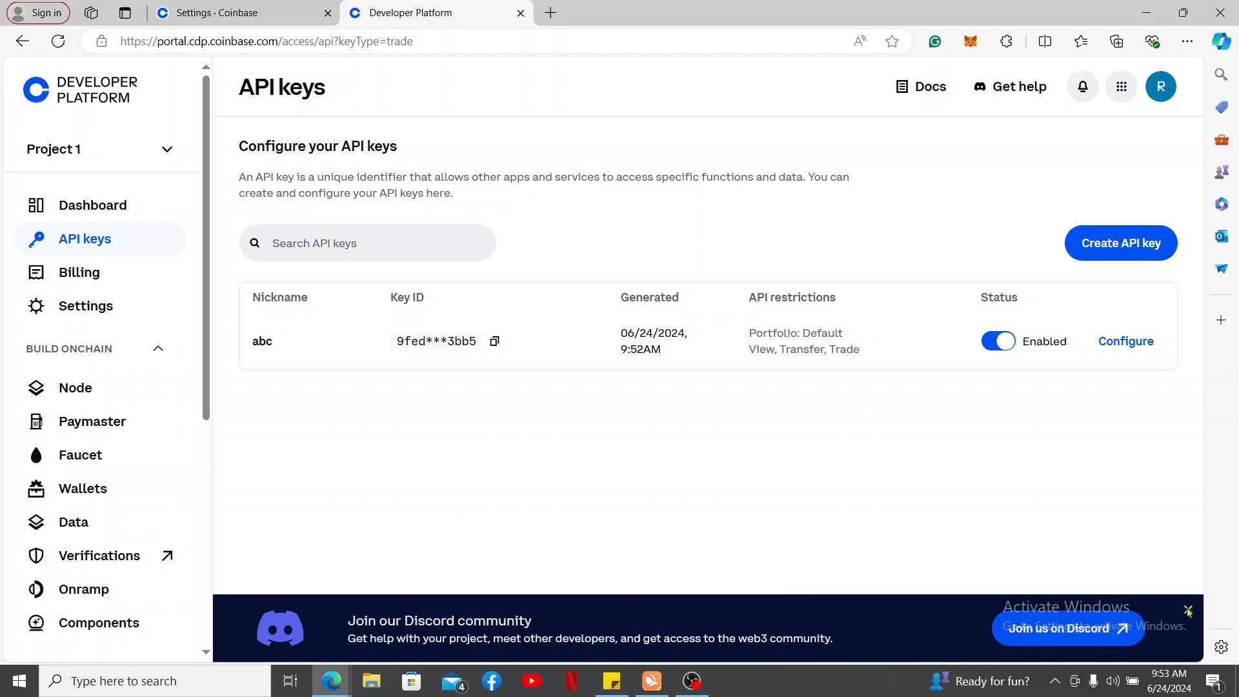
# Dismiss the Discord community banner and reveal the Platform and Product APIs navigation.
pyautogui.click(1187, 610)
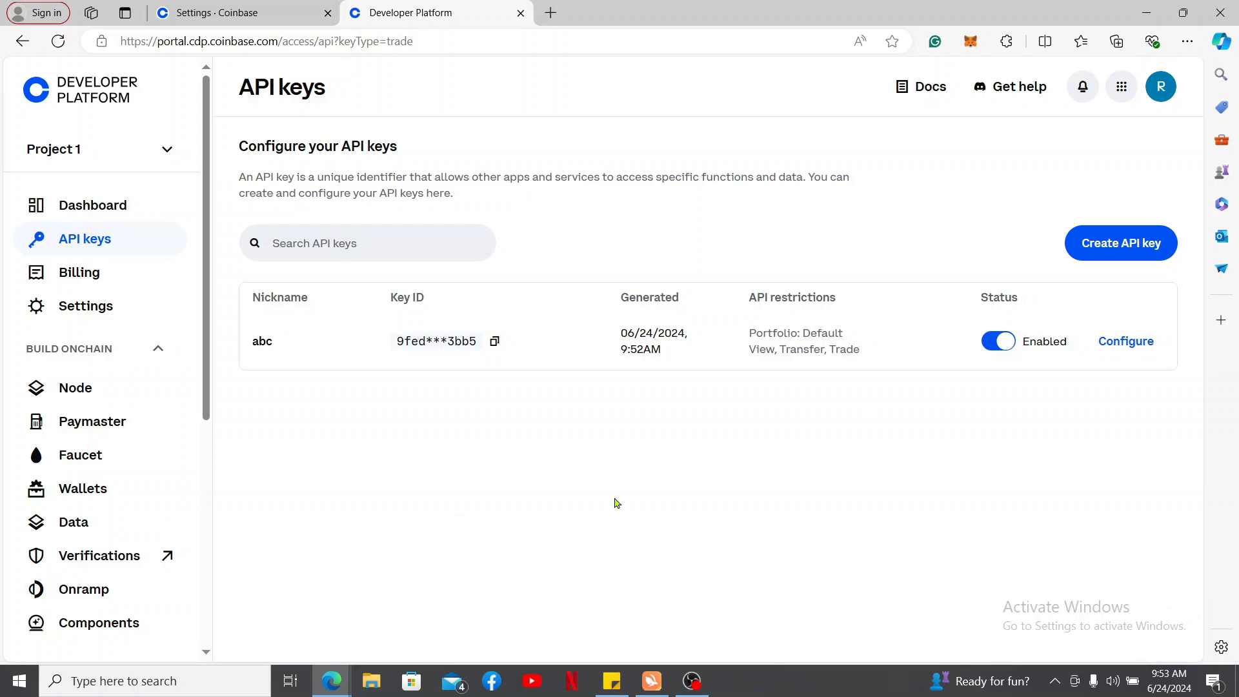
pyautogui.moveTo(463, 463)
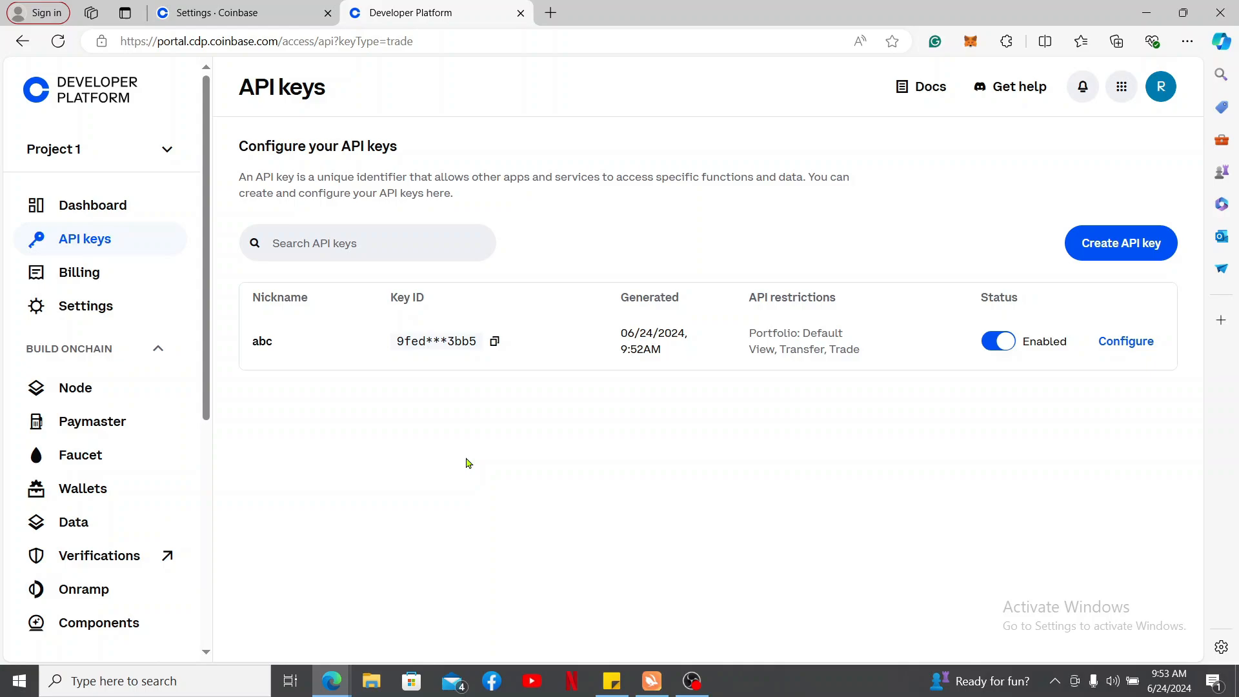
pyautogui.moveTo(595, 522)
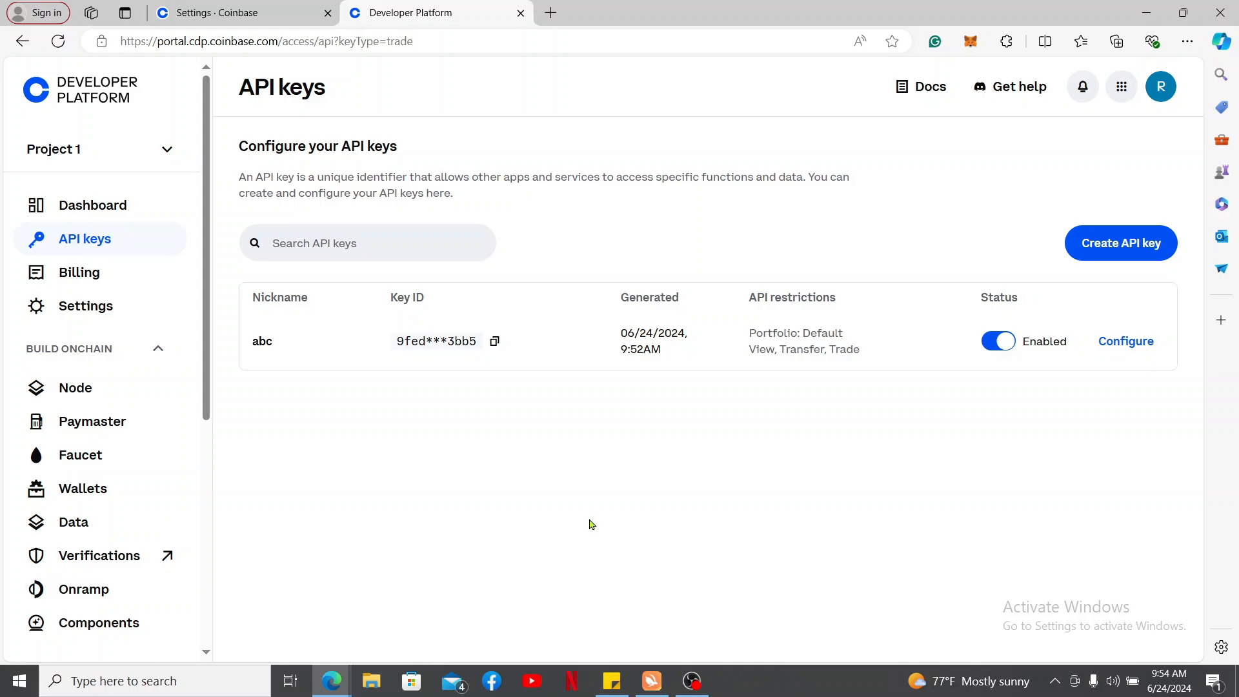
pyautogui.moveTo(240, 276)
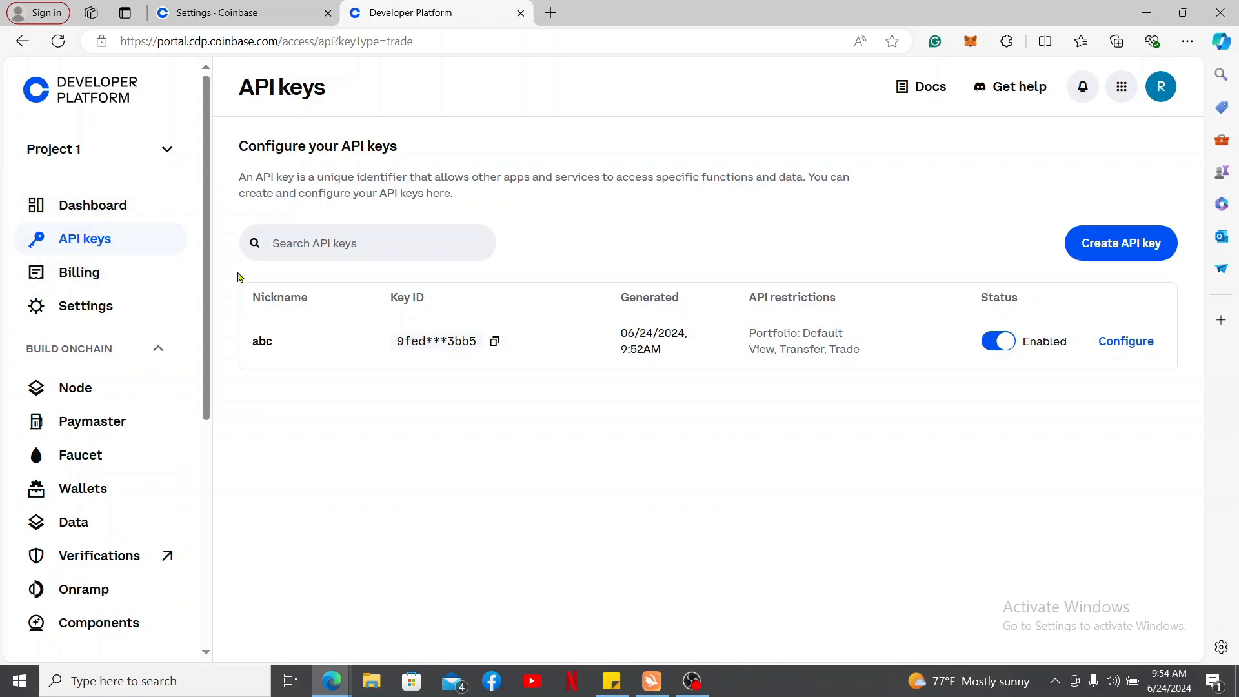
pyautogui.scroll(-3)
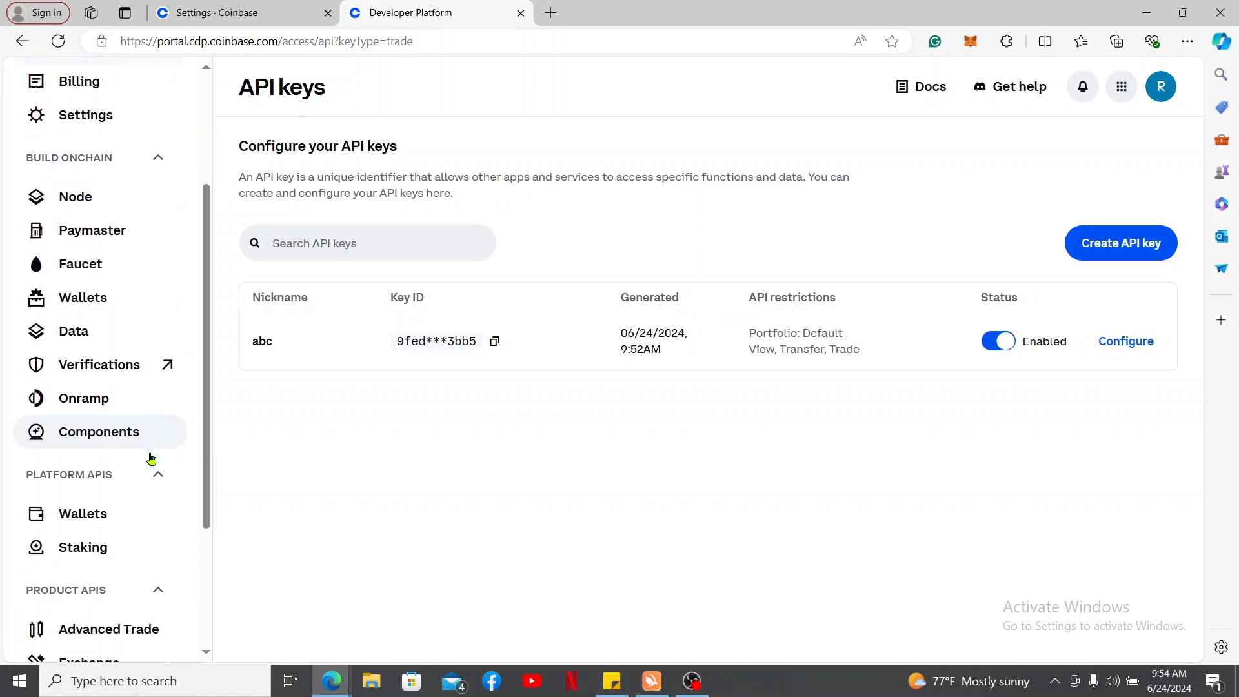